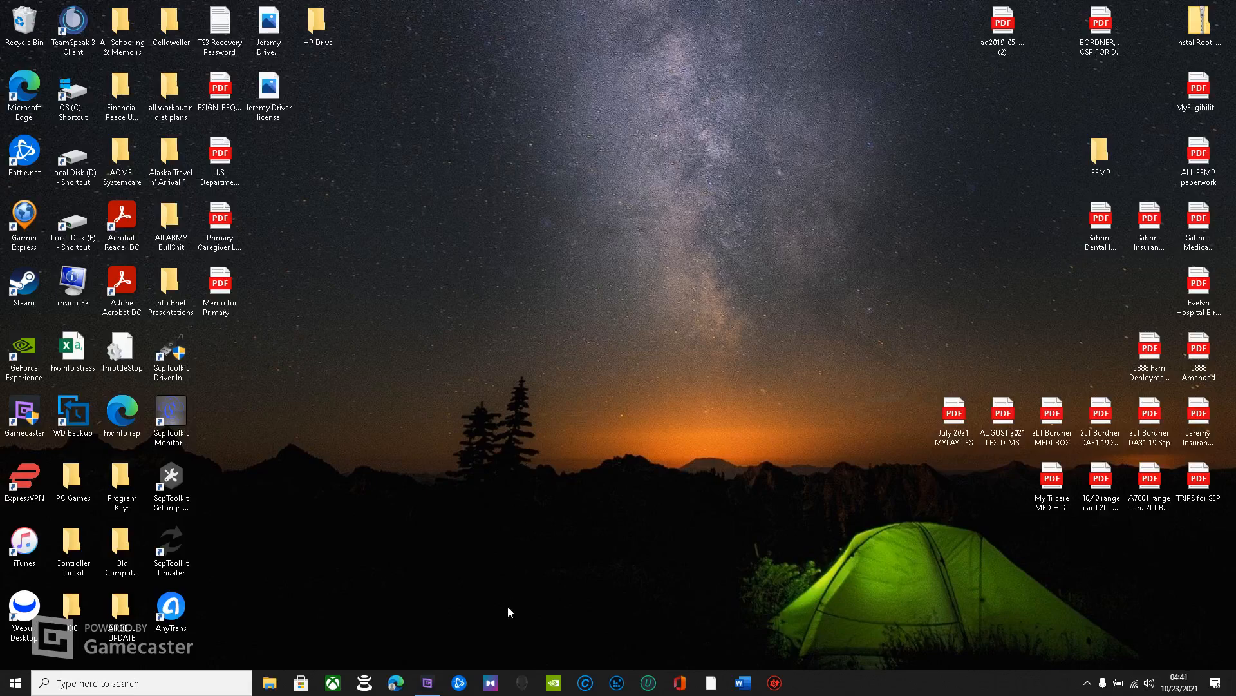
Launch Alienware Command Center from the taskbar and let its Home page load
left_click(521, 683)
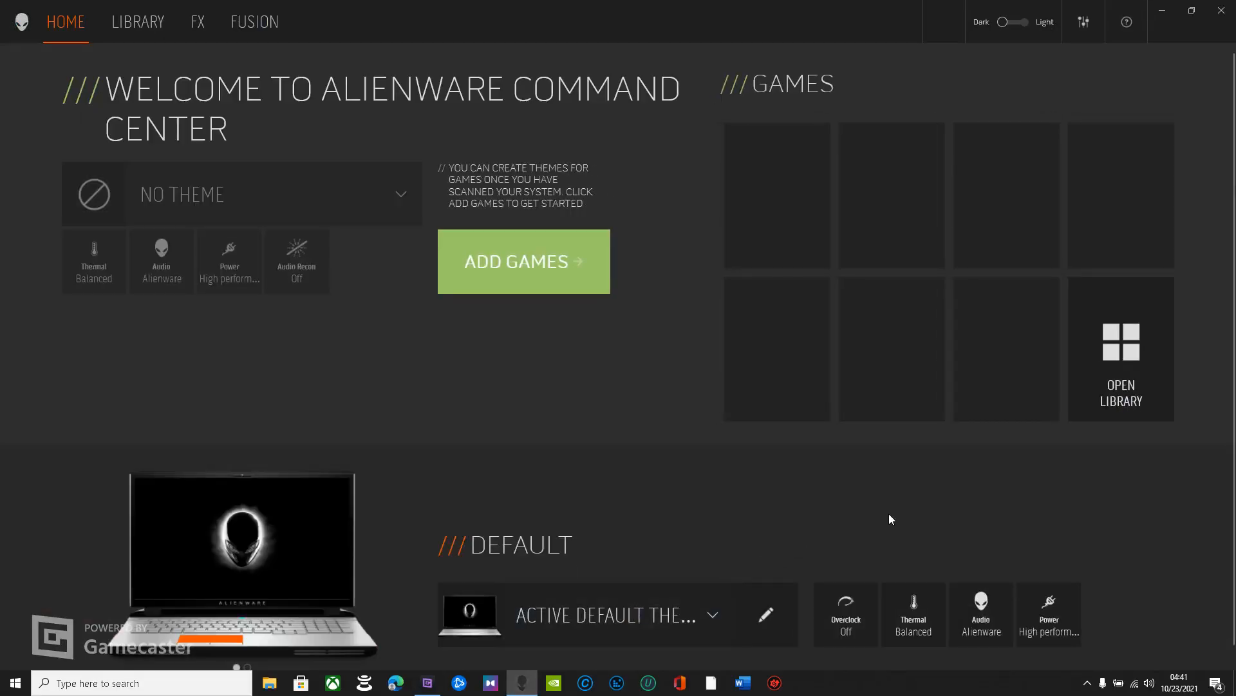
mouse_move(1148, 549)
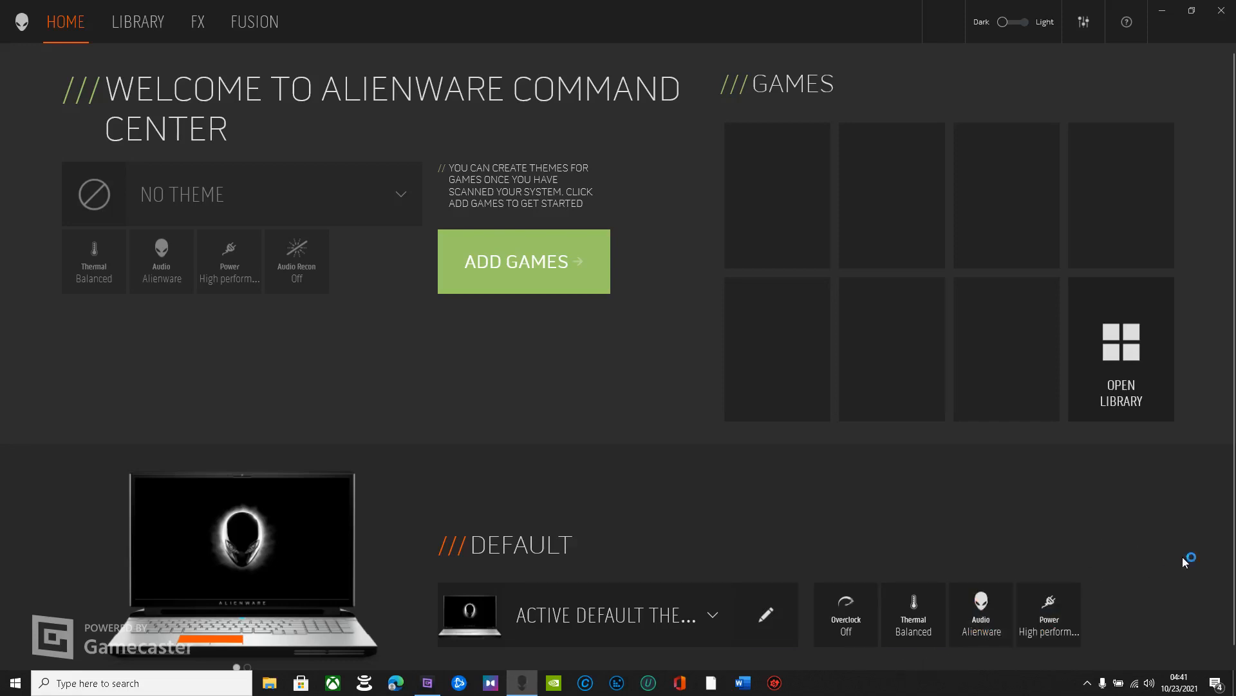
mouse_move(1229, 668)
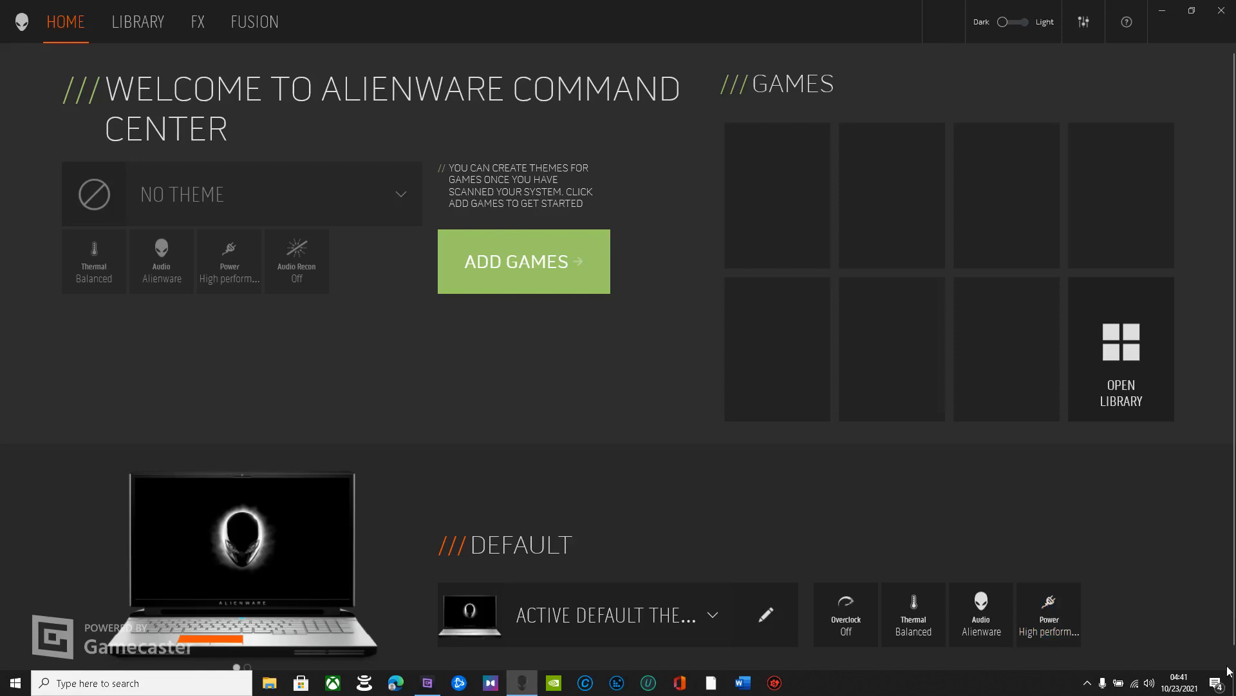
mouse_move(1076, 564)
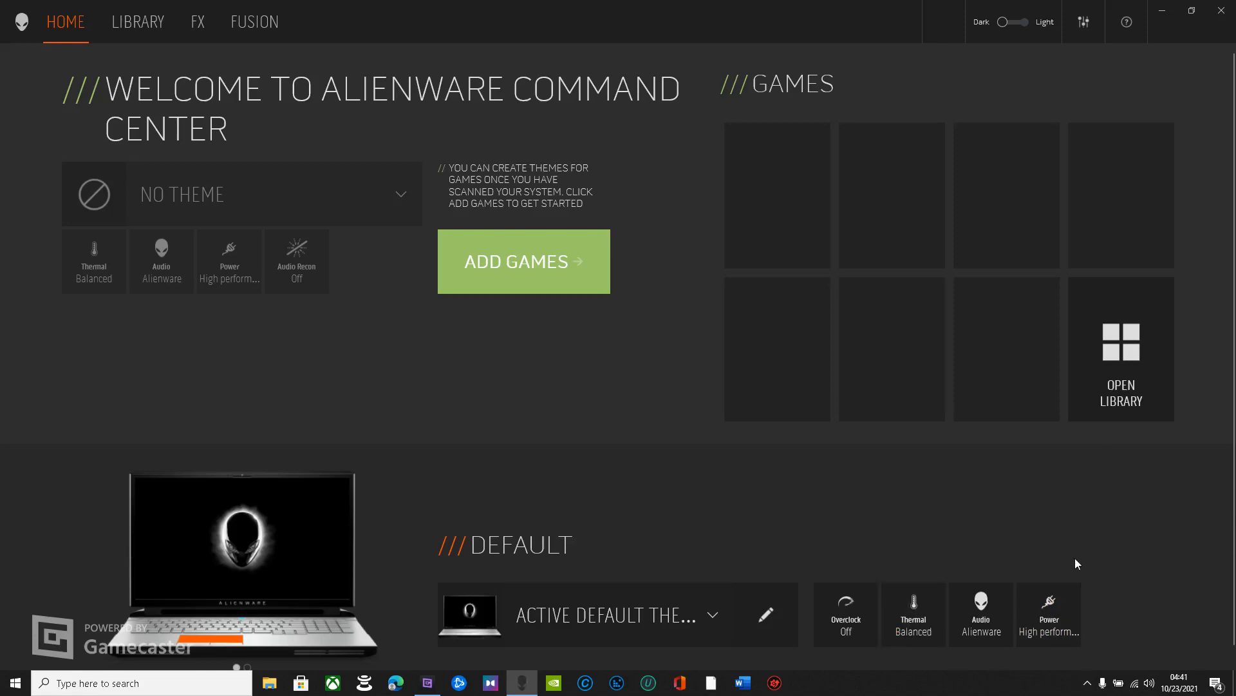
mouse_move(1040, 544)
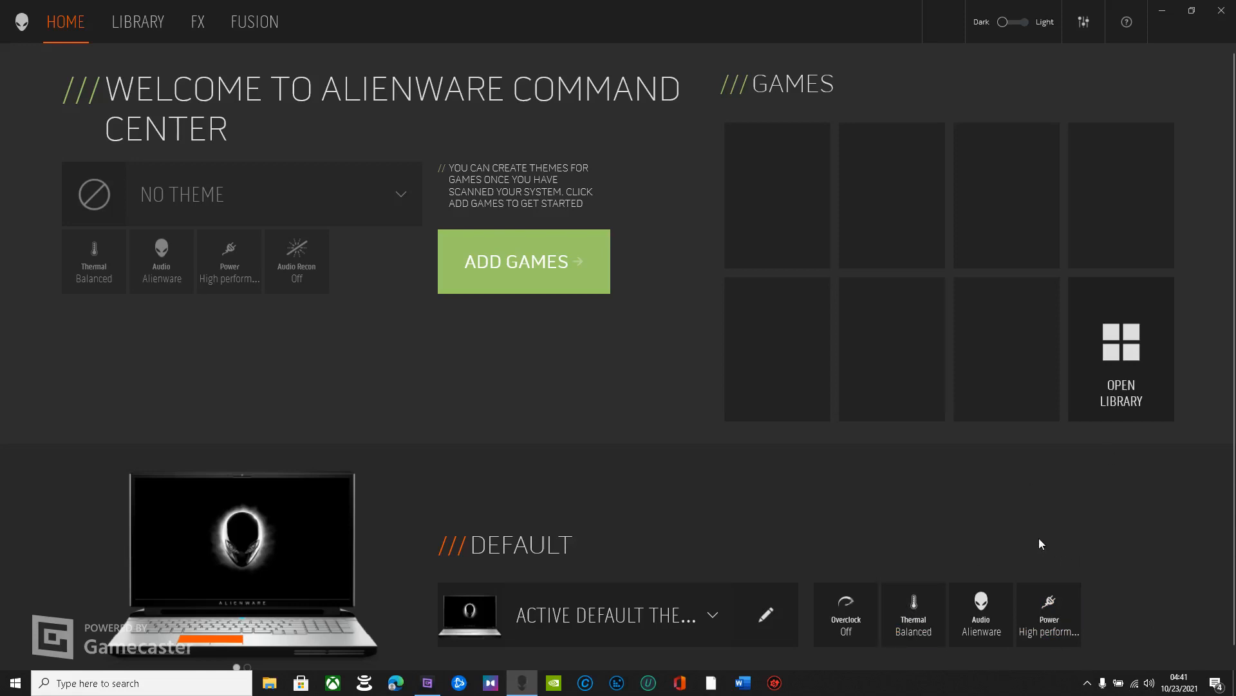
mouse_move(916, 479)
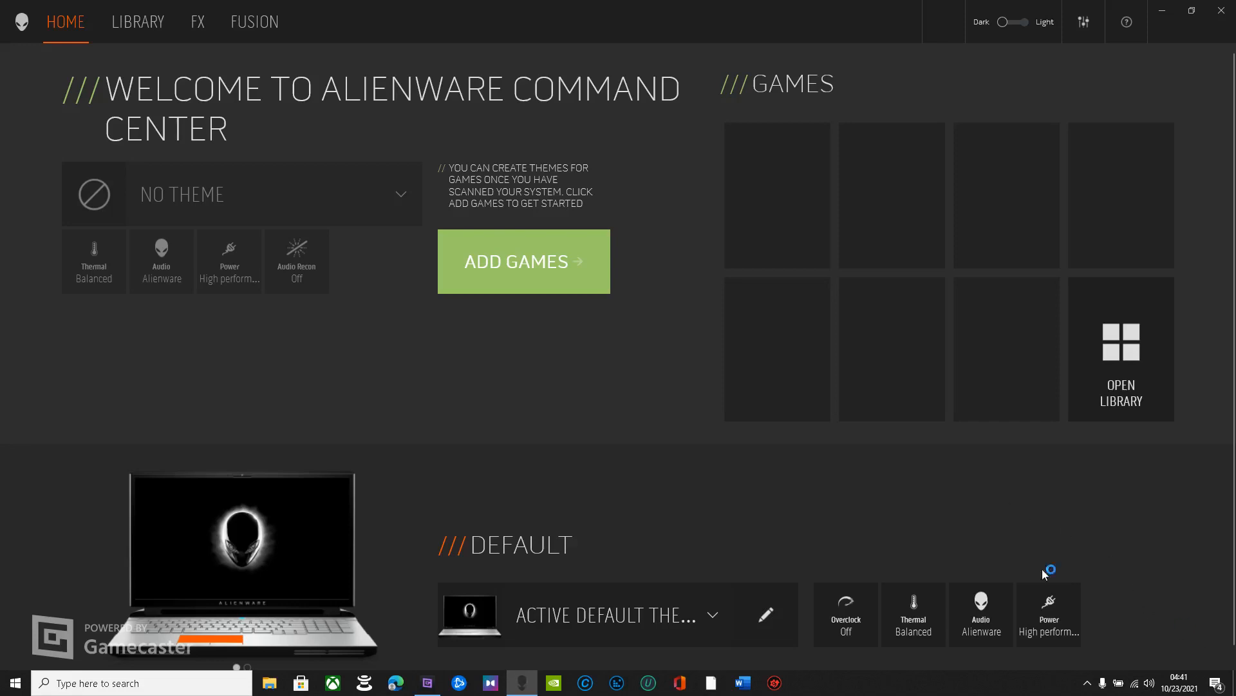
mouse_move(1100, 6)
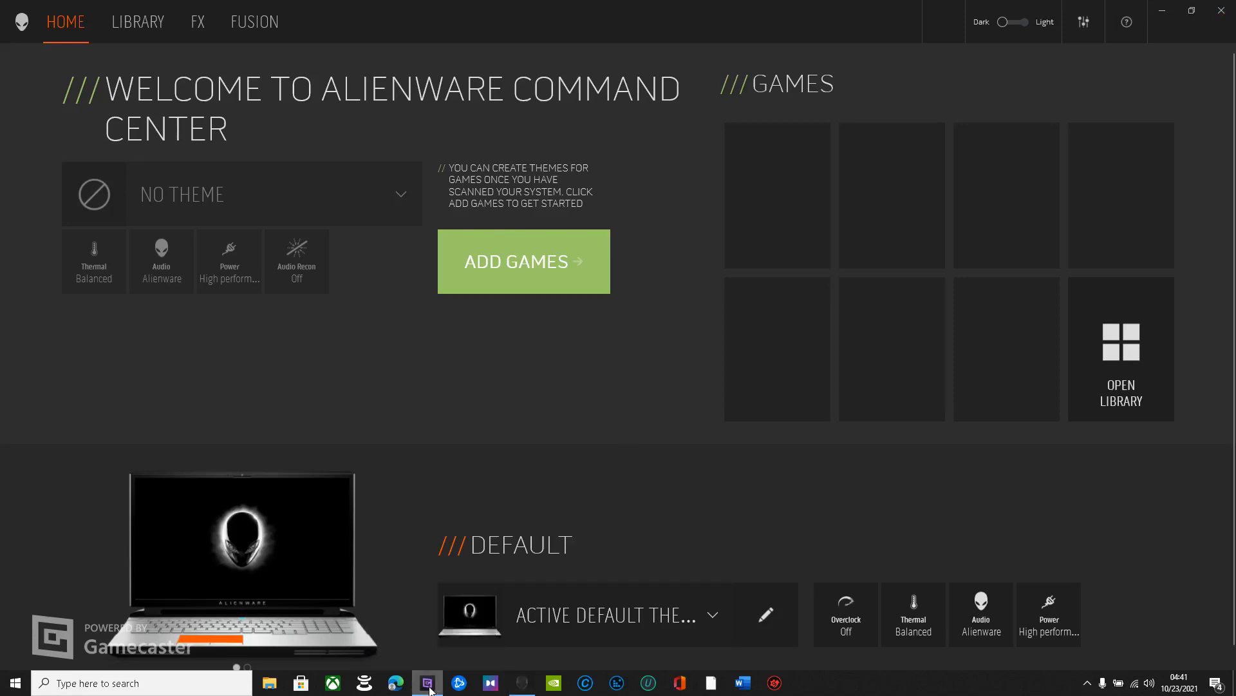
Minimize Command Center, then search 'dell' support in Edge to reach Dell.com
left_click(428, 683)
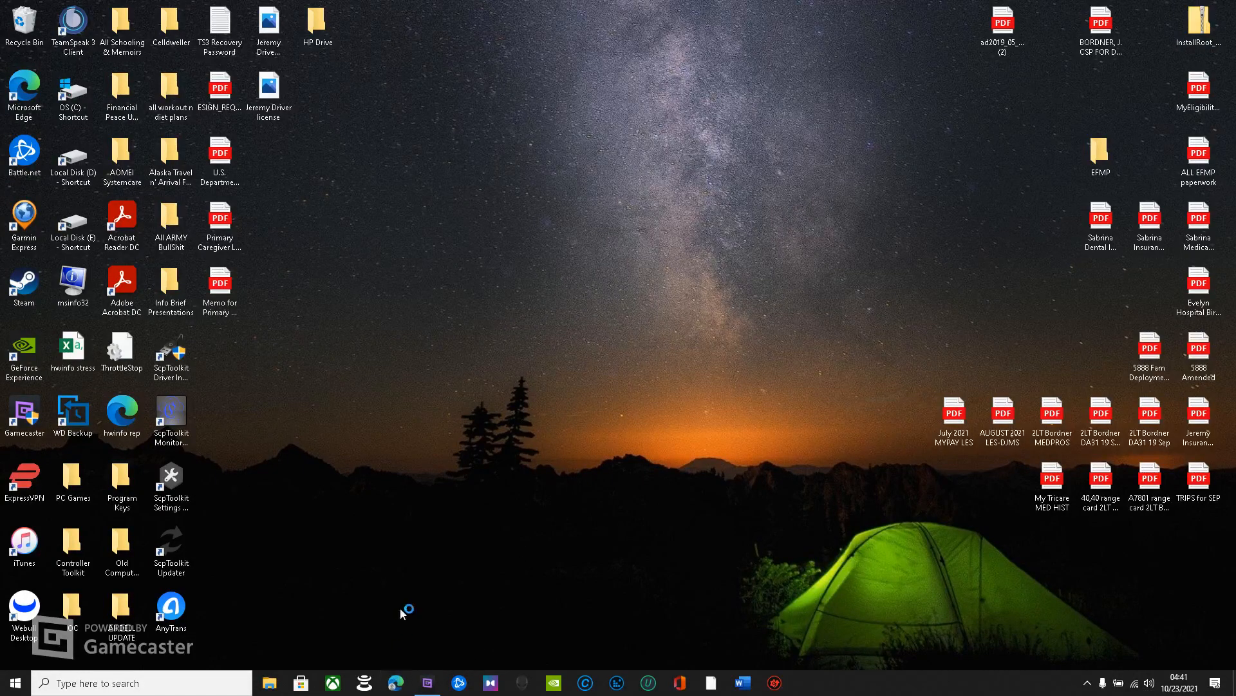
left_click(396, 683)
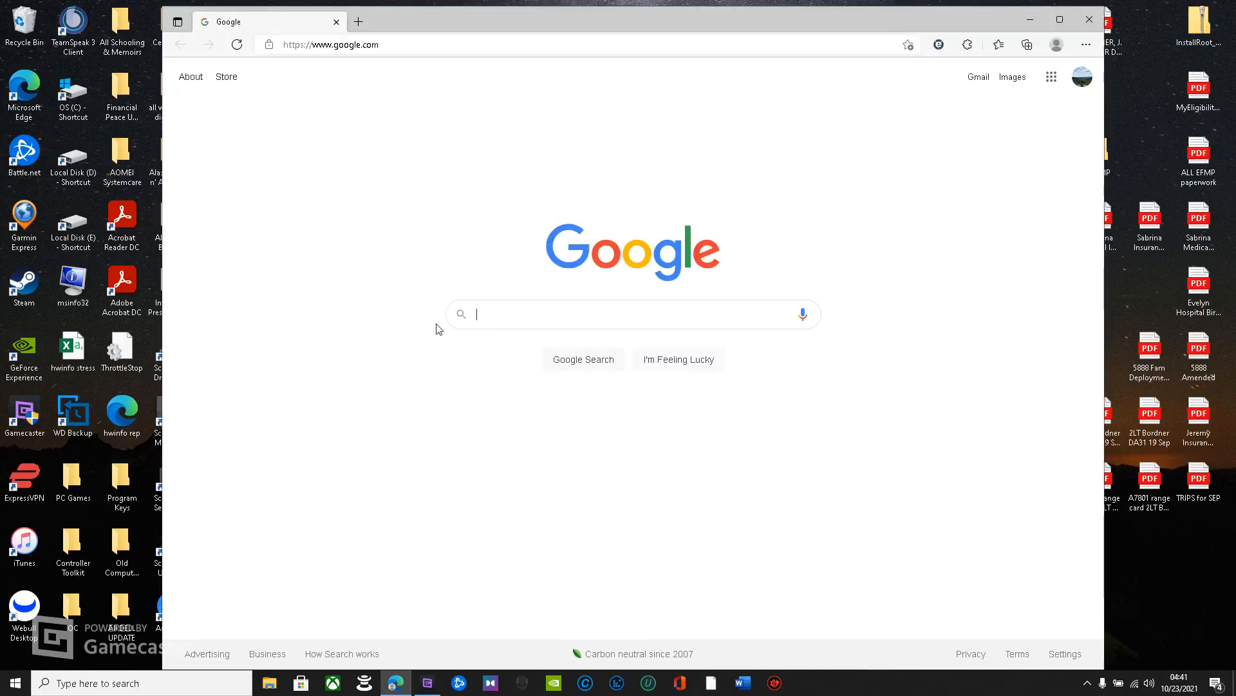
type("dell su")
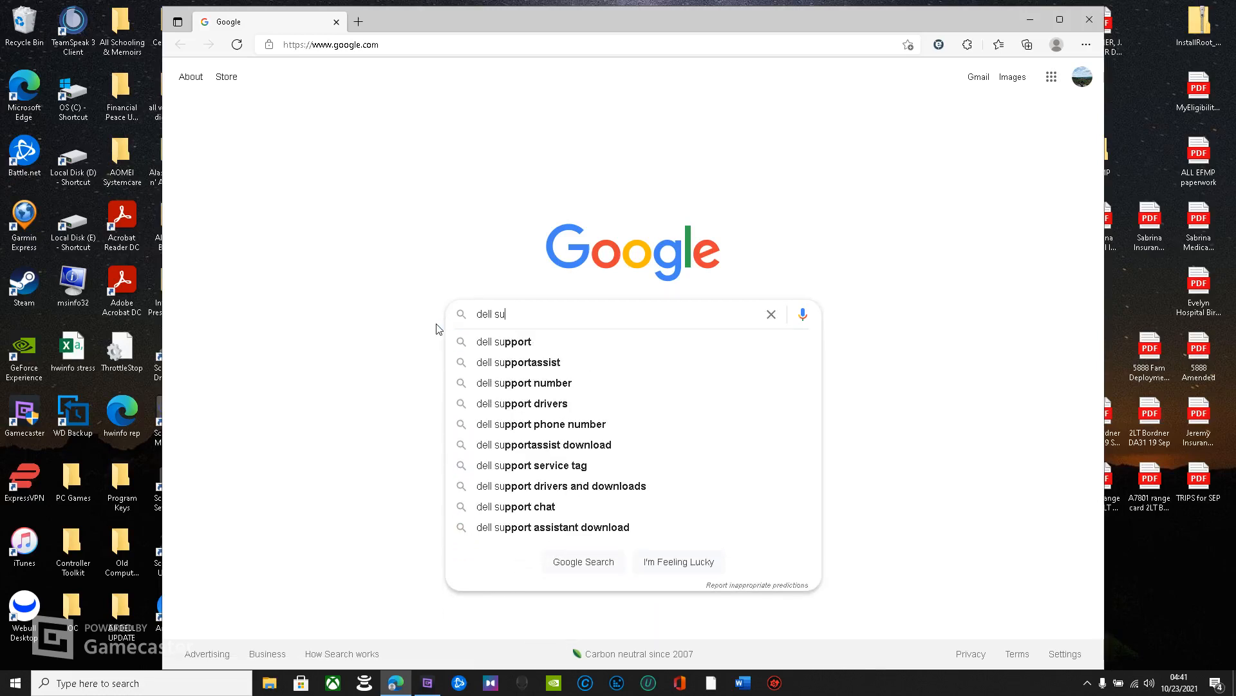
left_click(504, 341)
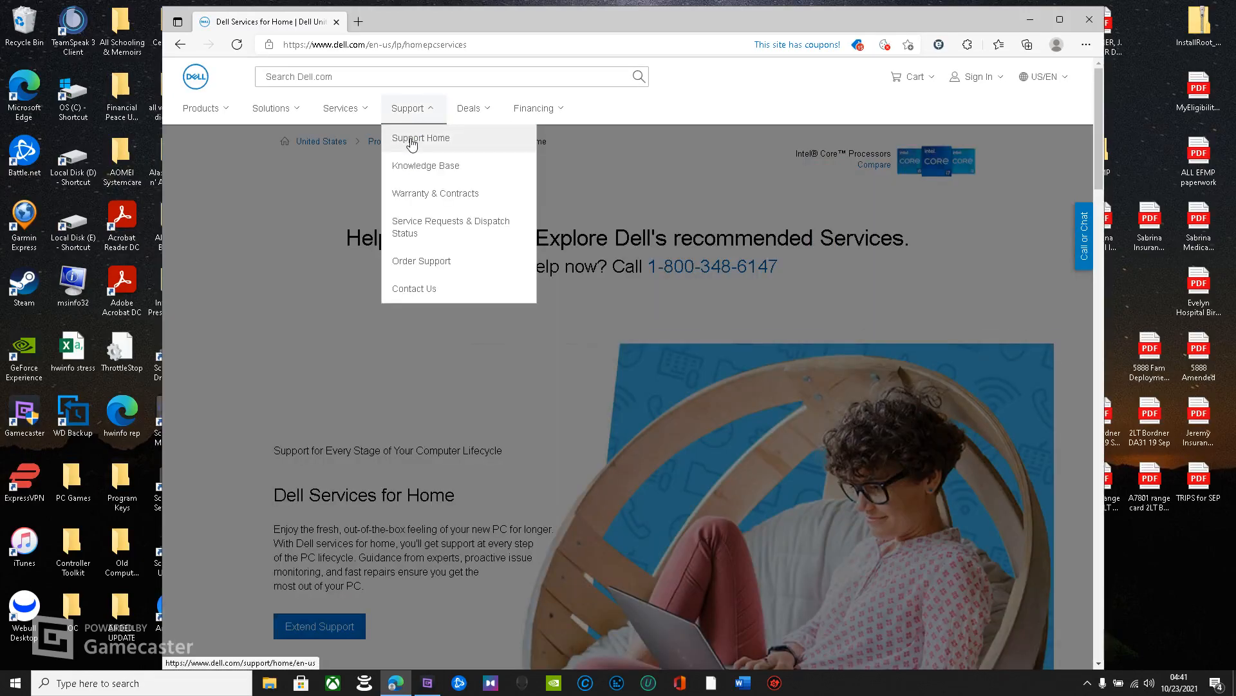
Open Area-51m R2 Drivers & Downloads and sort drivers by Released: Newest
left_click(421, 137)
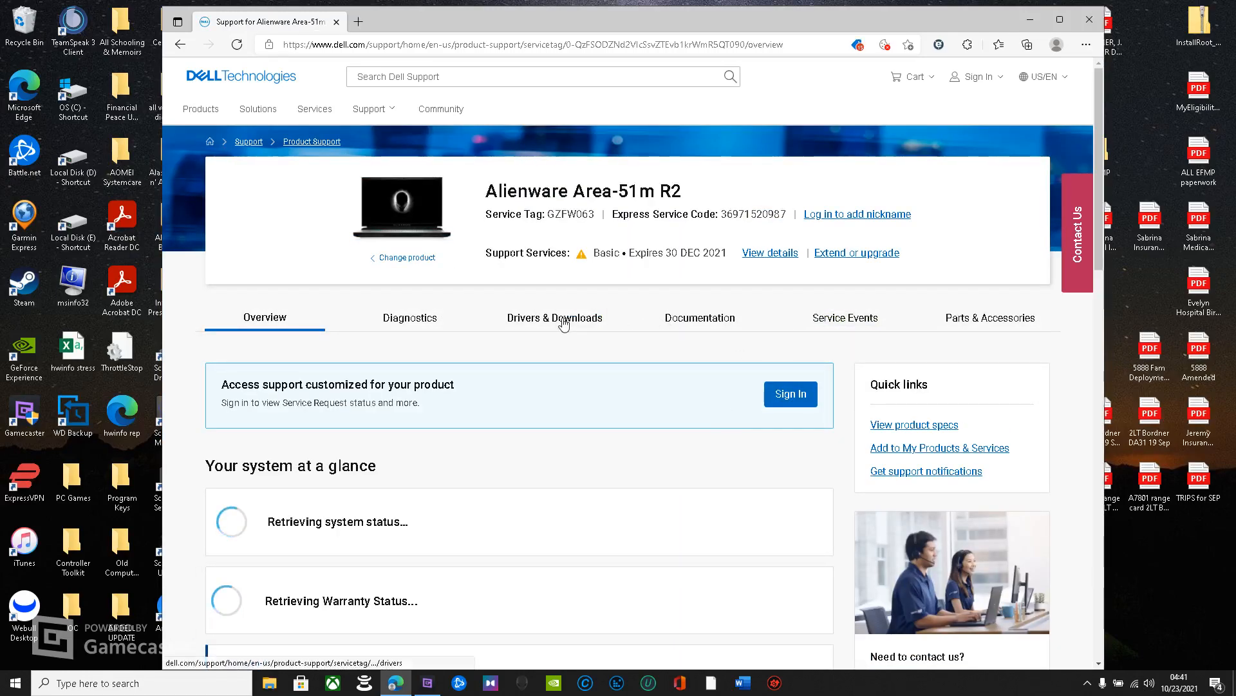
left_click(555, 316)
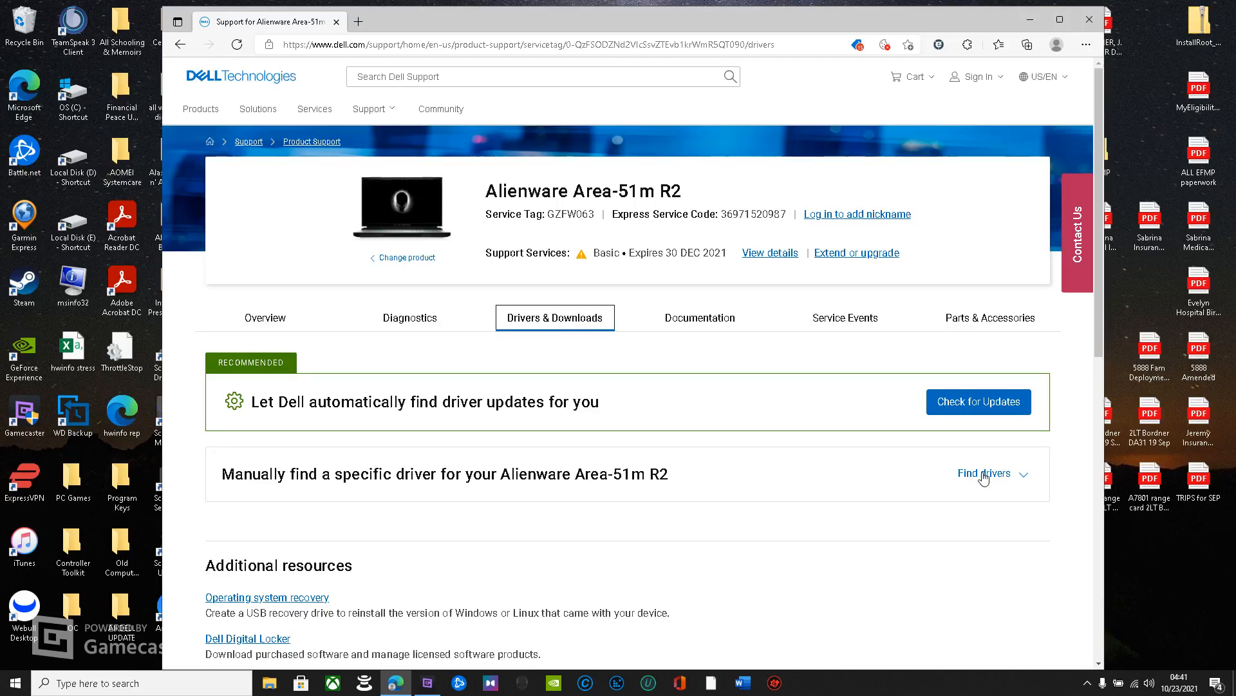
left_click(984, 473)
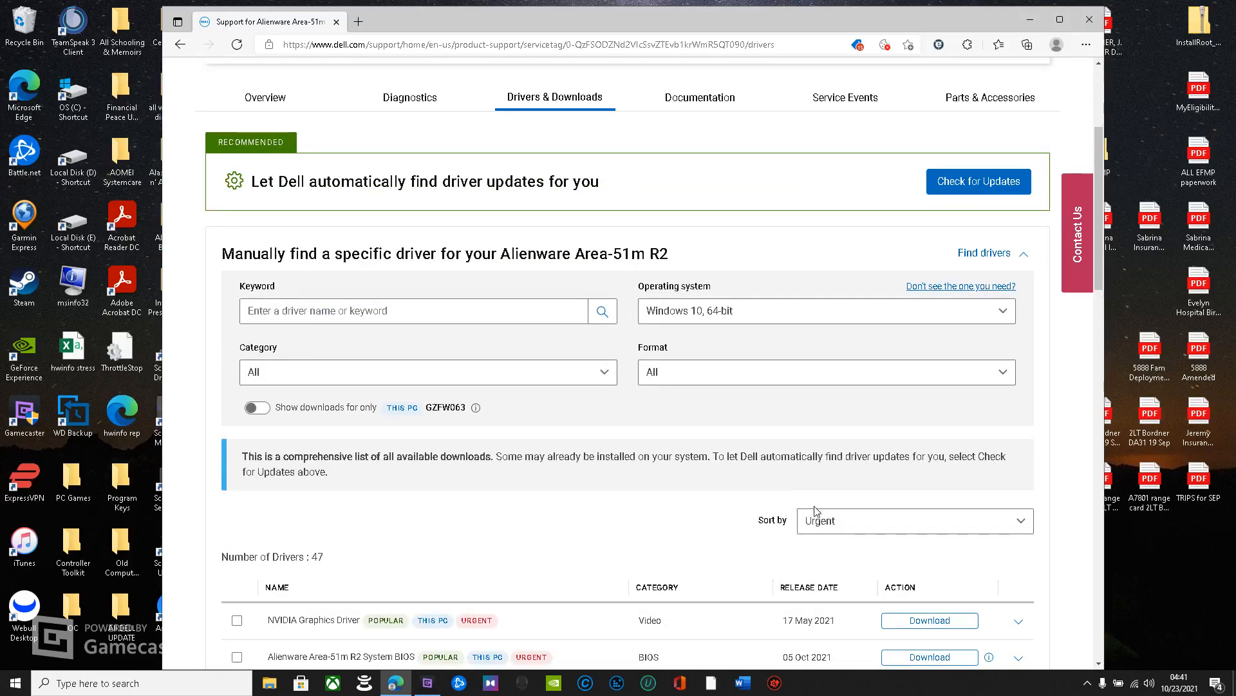
left_click(914, 520)
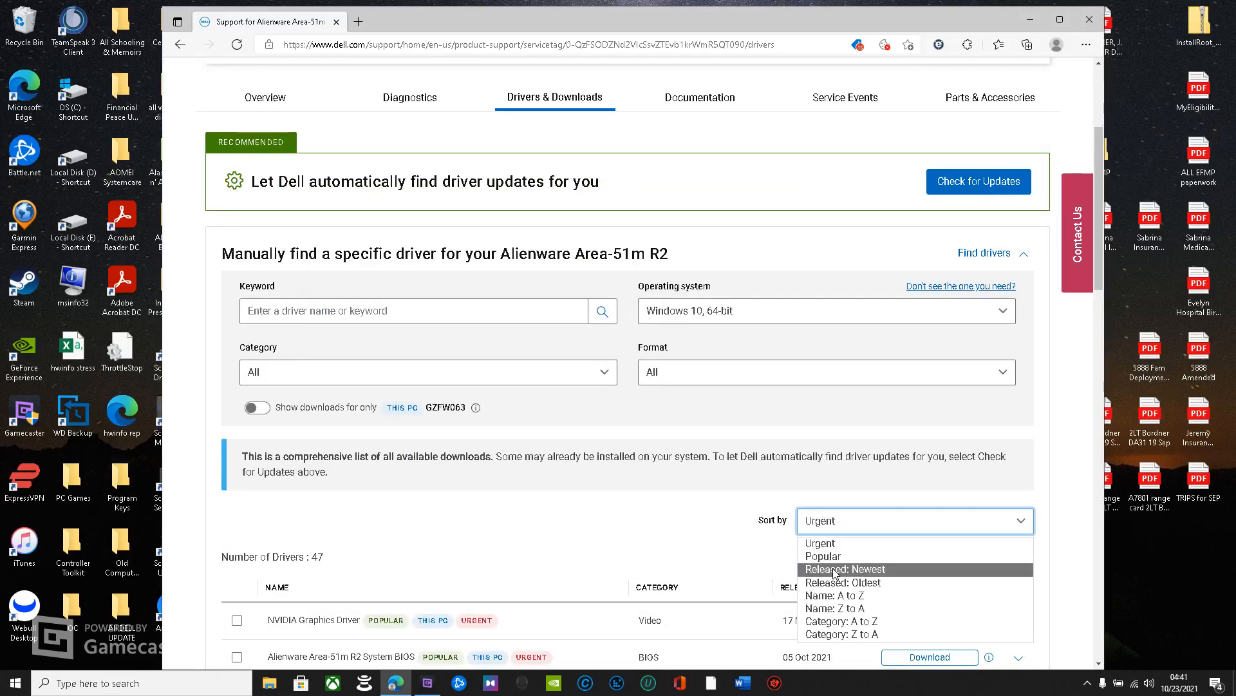
left_click(845, 568)
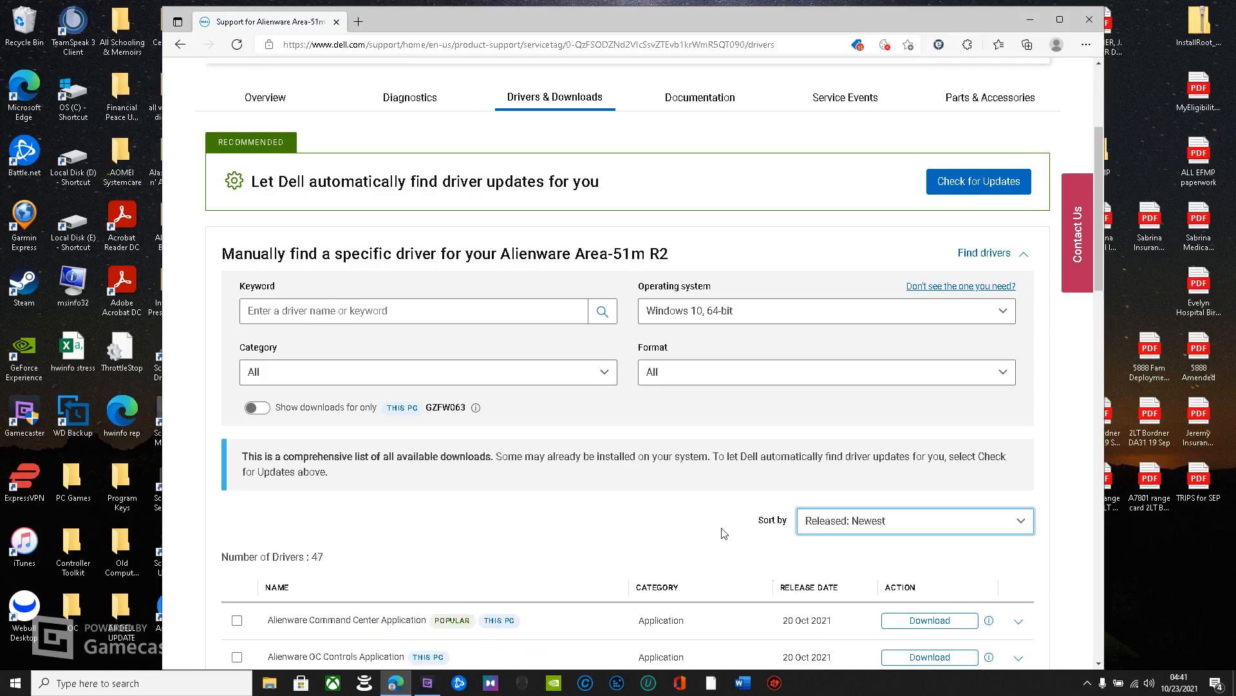
scroll("down", 3)
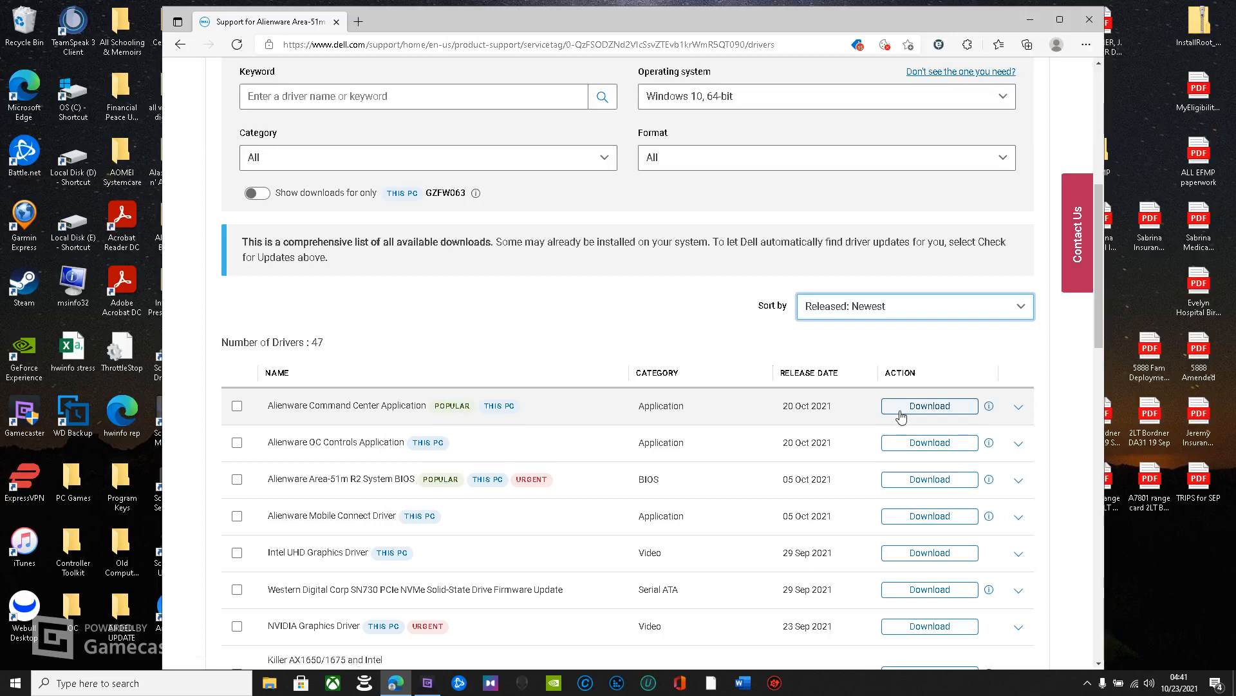
mouse_move(383, 414)
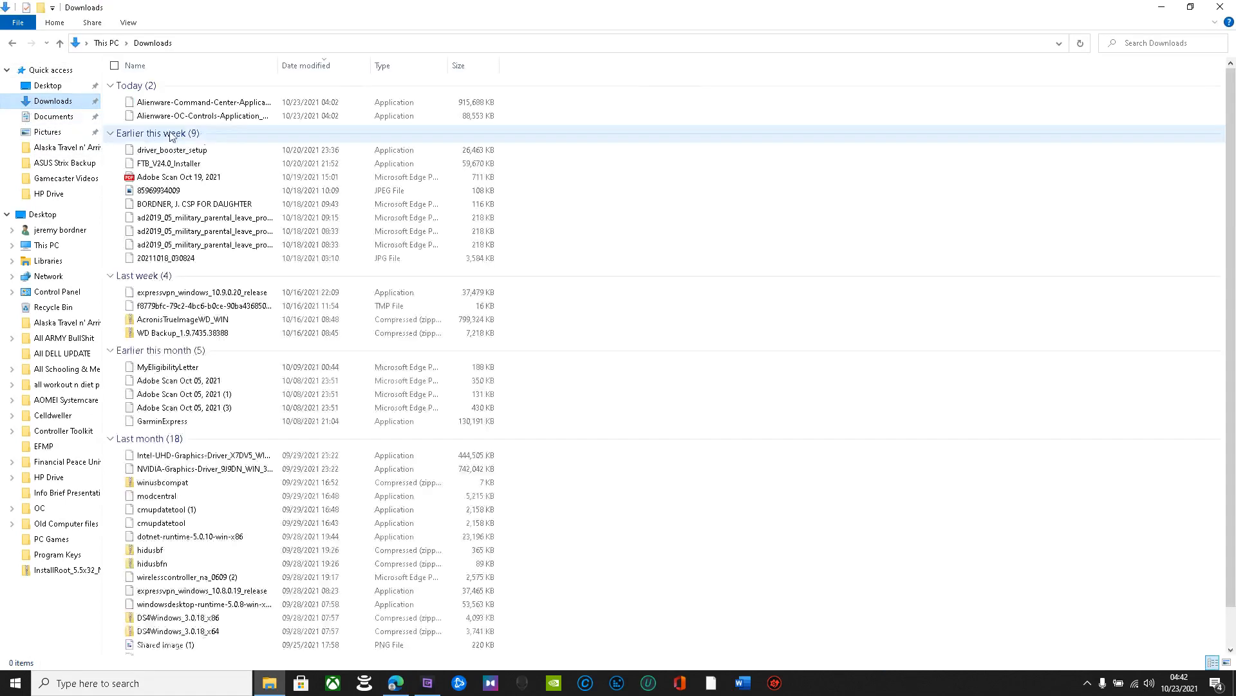
Launch the downloaded Command Center and OC Controls update packages from Downloads
left_click(203, 102)
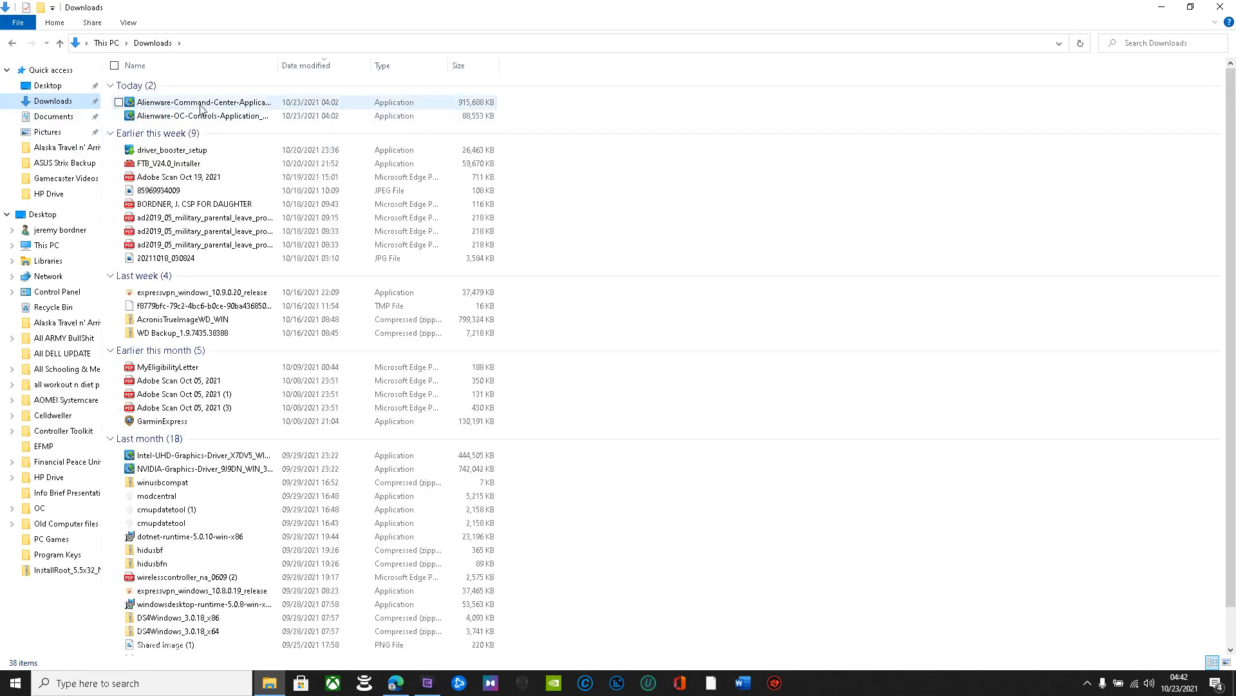
left_click(203, 102)
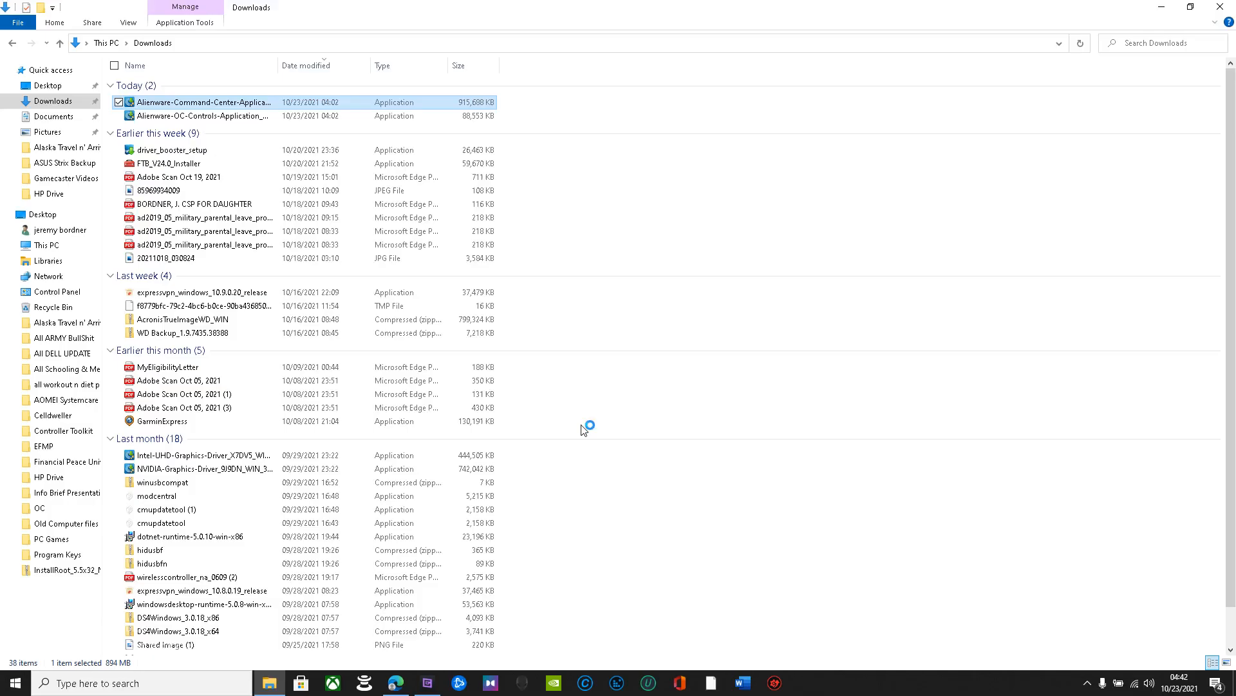
double_click(203, 103)
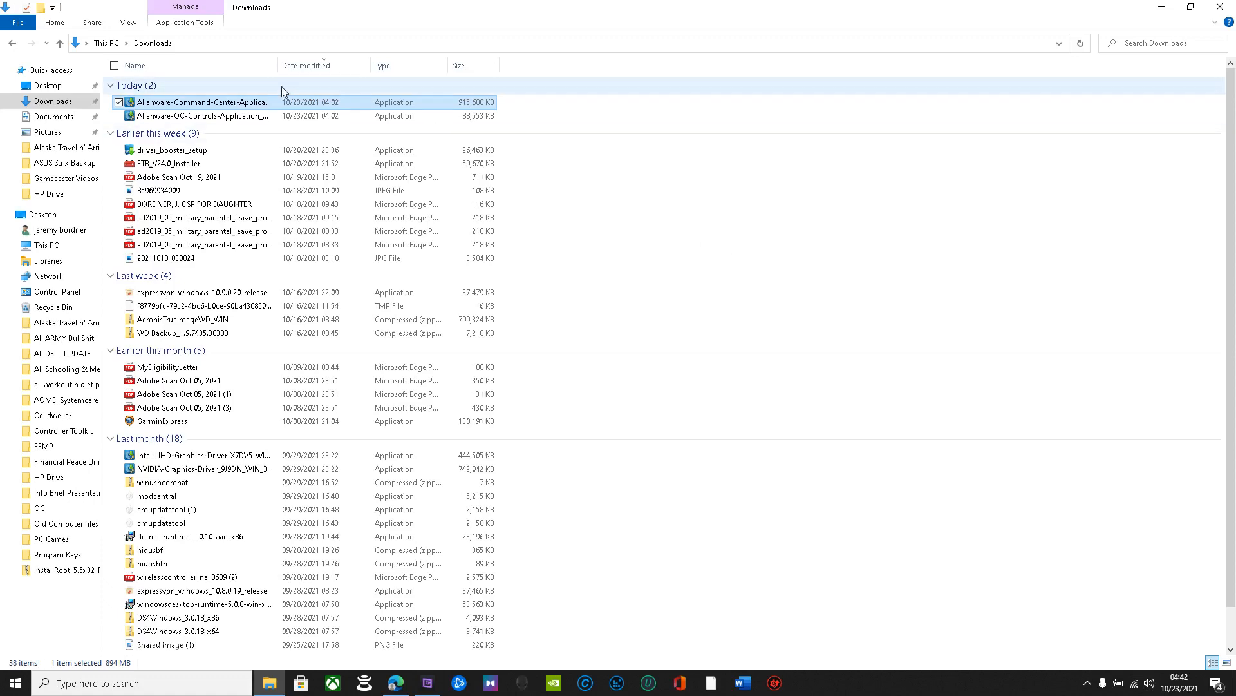
mouse_move(207, 116)
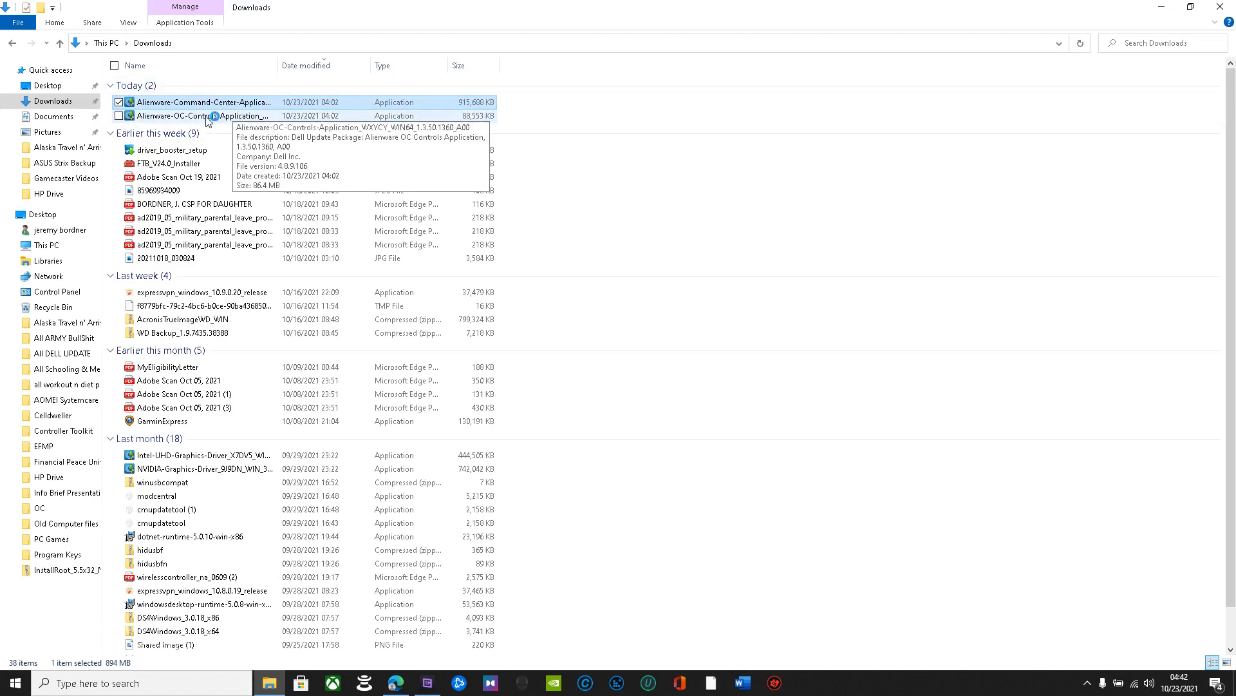
double_click(201, 115)
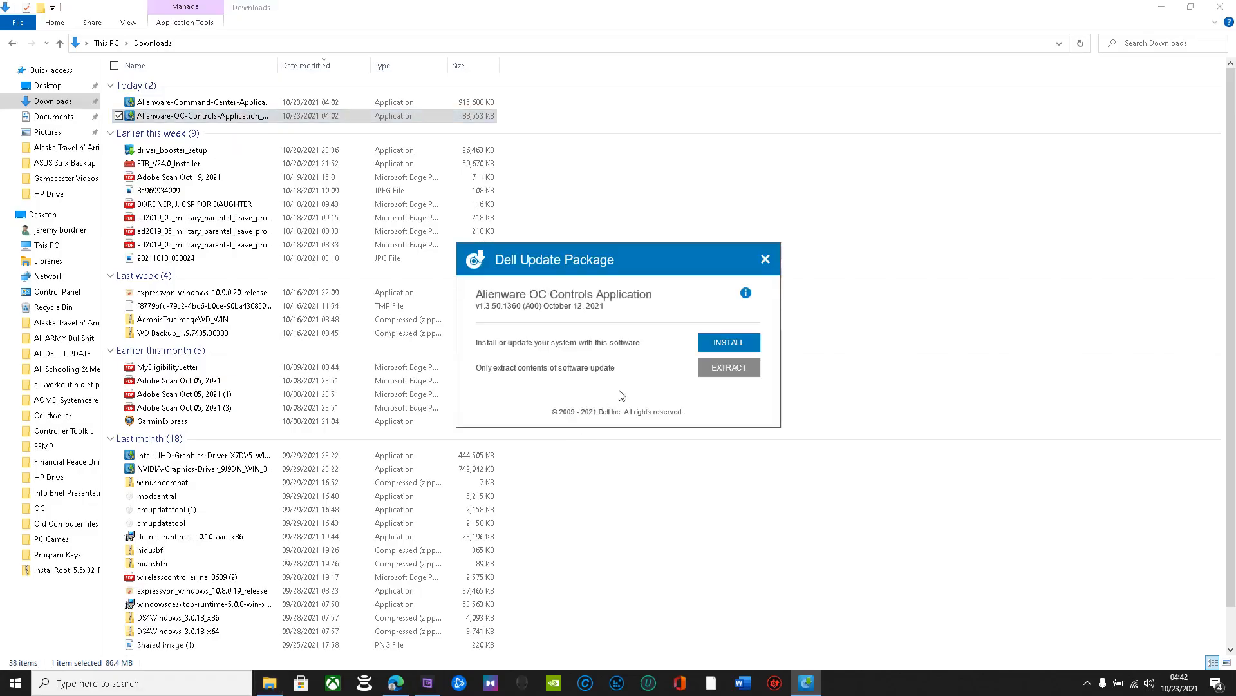
Extract the OC Controls package into All DELL UPDATE and close the installer
left_click(727, 367)
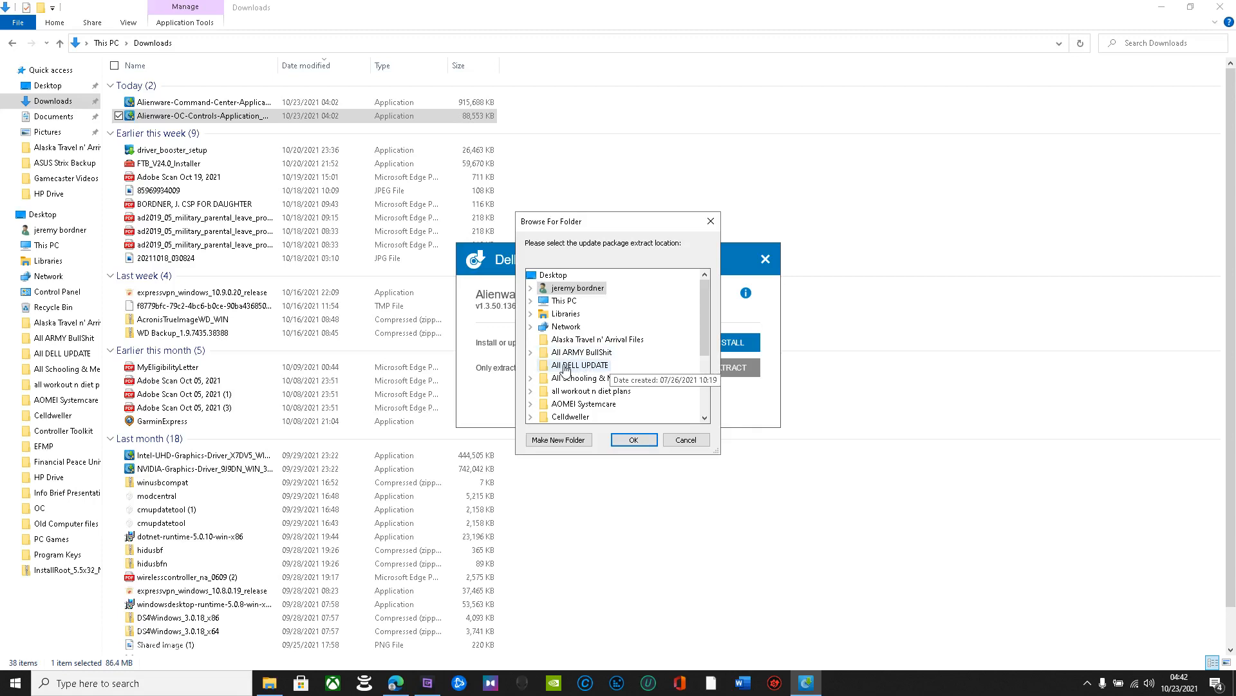
left_click(579, 364)
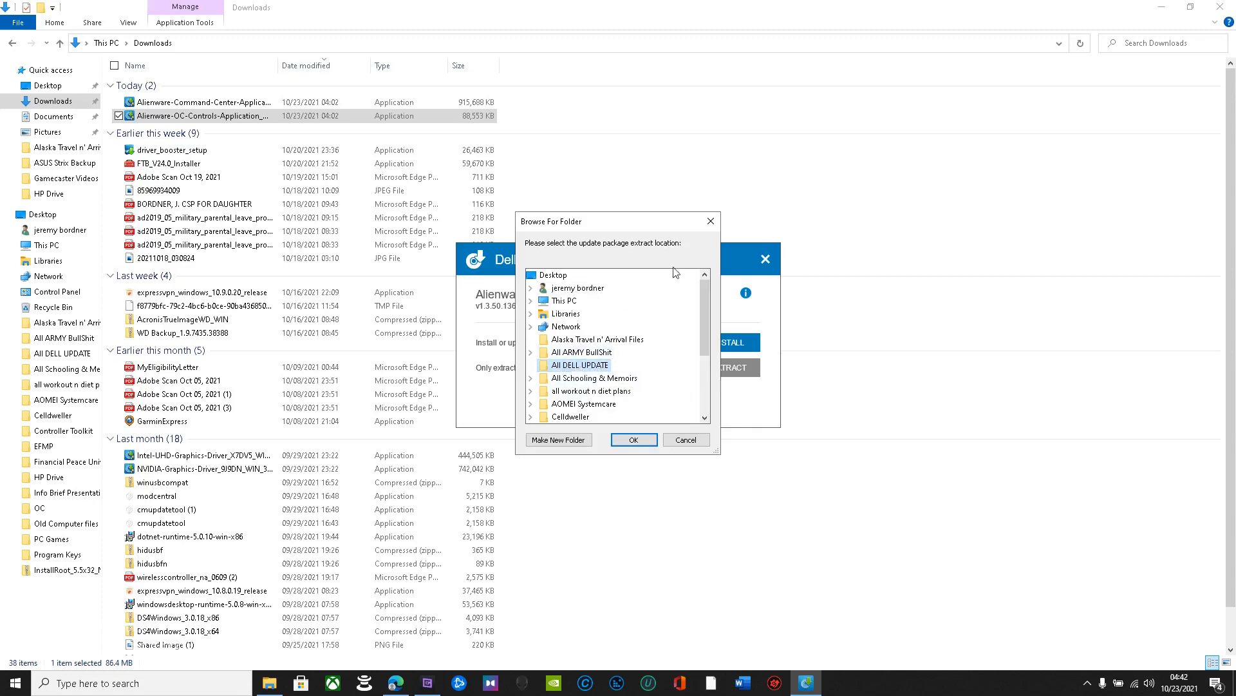
left_click(685, 439)
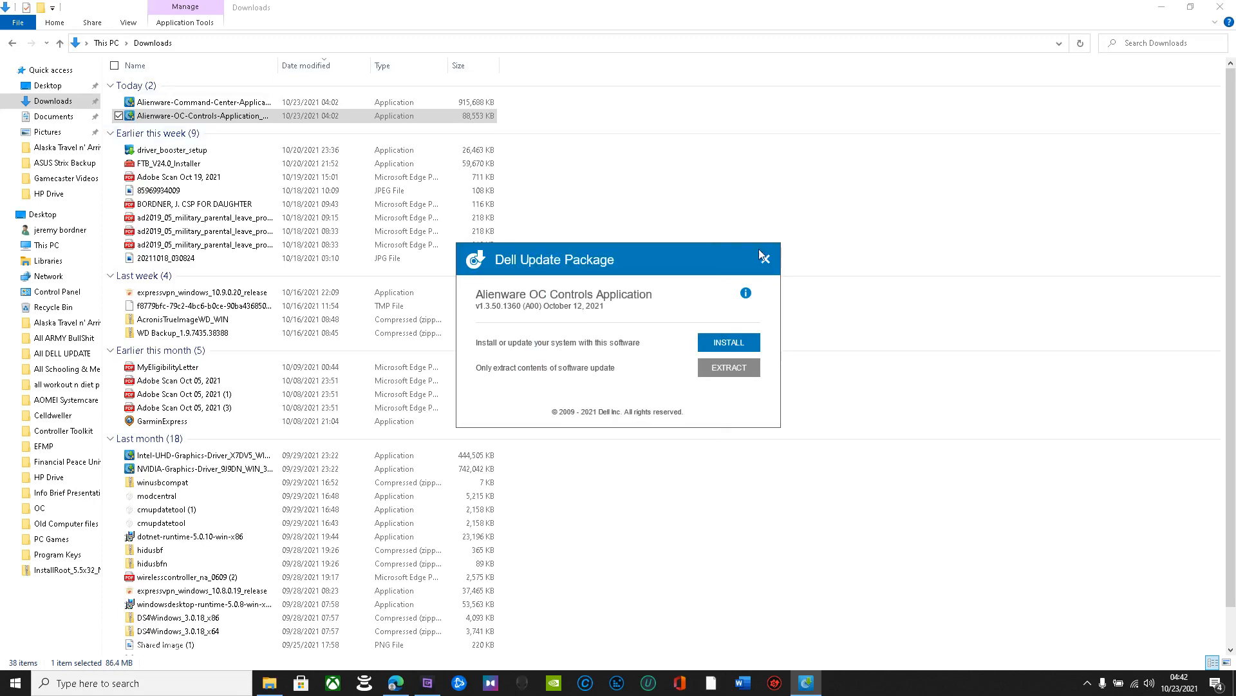
left_click(762, 257)
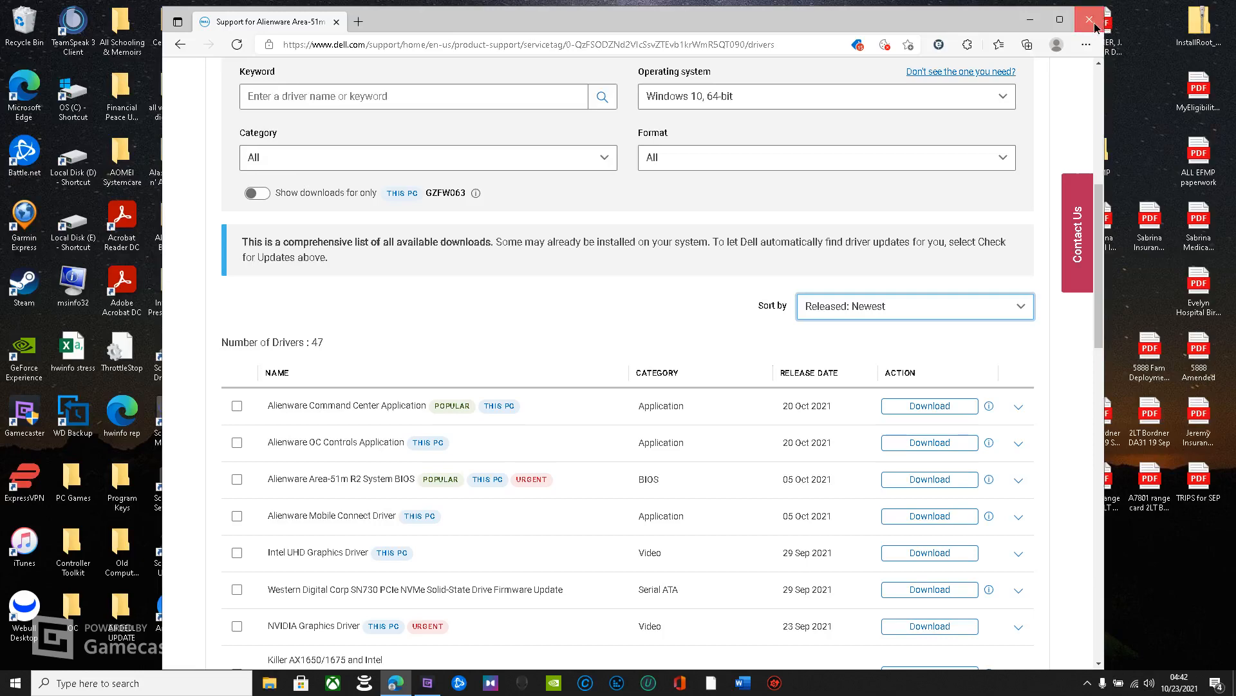
Close Edge and open the All DELL UPDATE folder on the desktop
left_click(1092, 19)
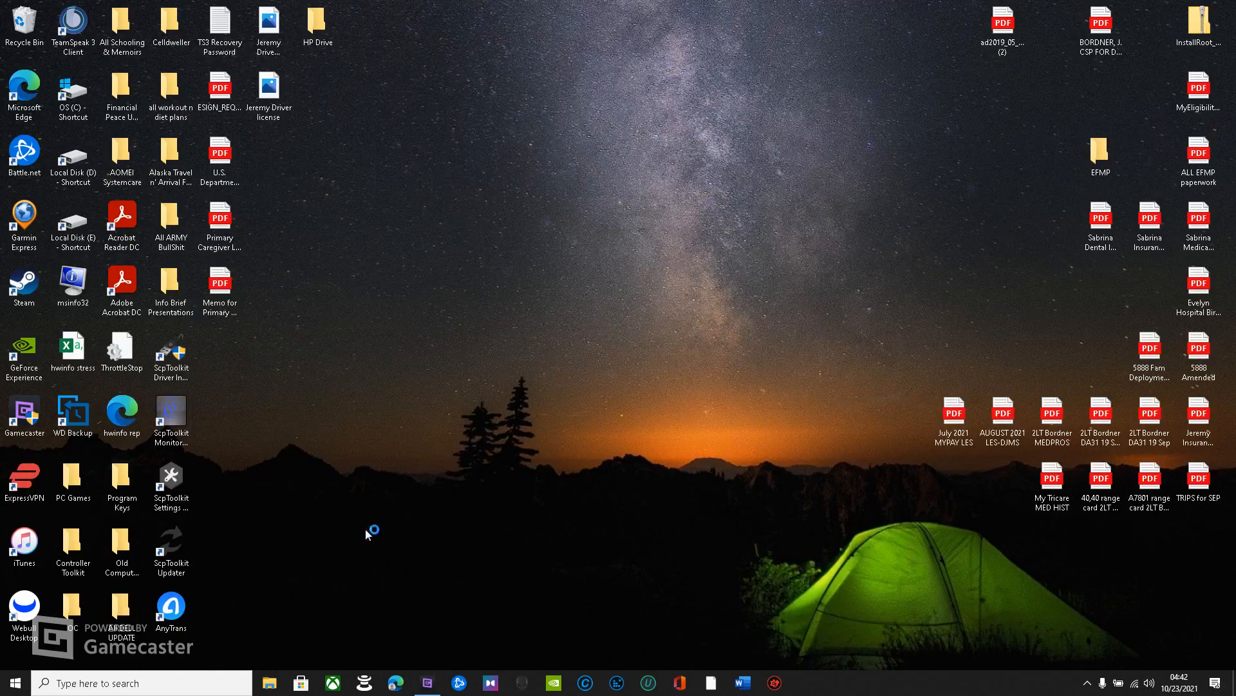
double_click(121, 608)
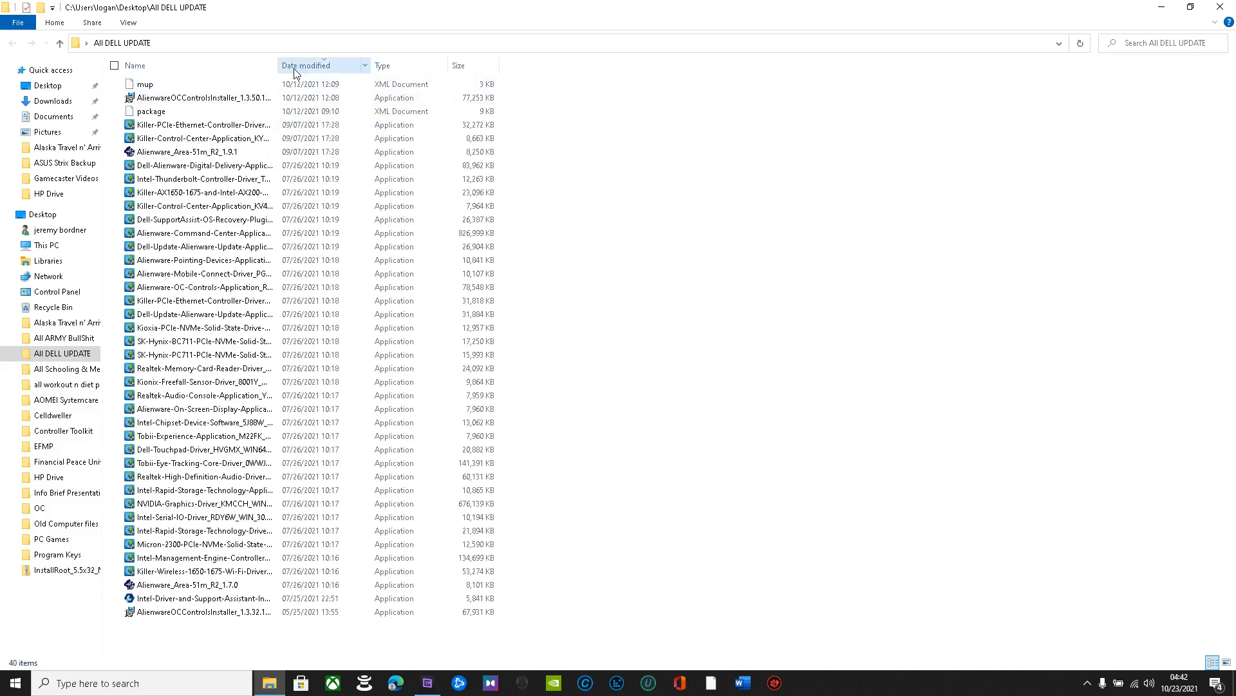
Sort by Date modified newest first, run AlienwareOCControlsInstaller, and close Modify Setup
left_click(306, 65)
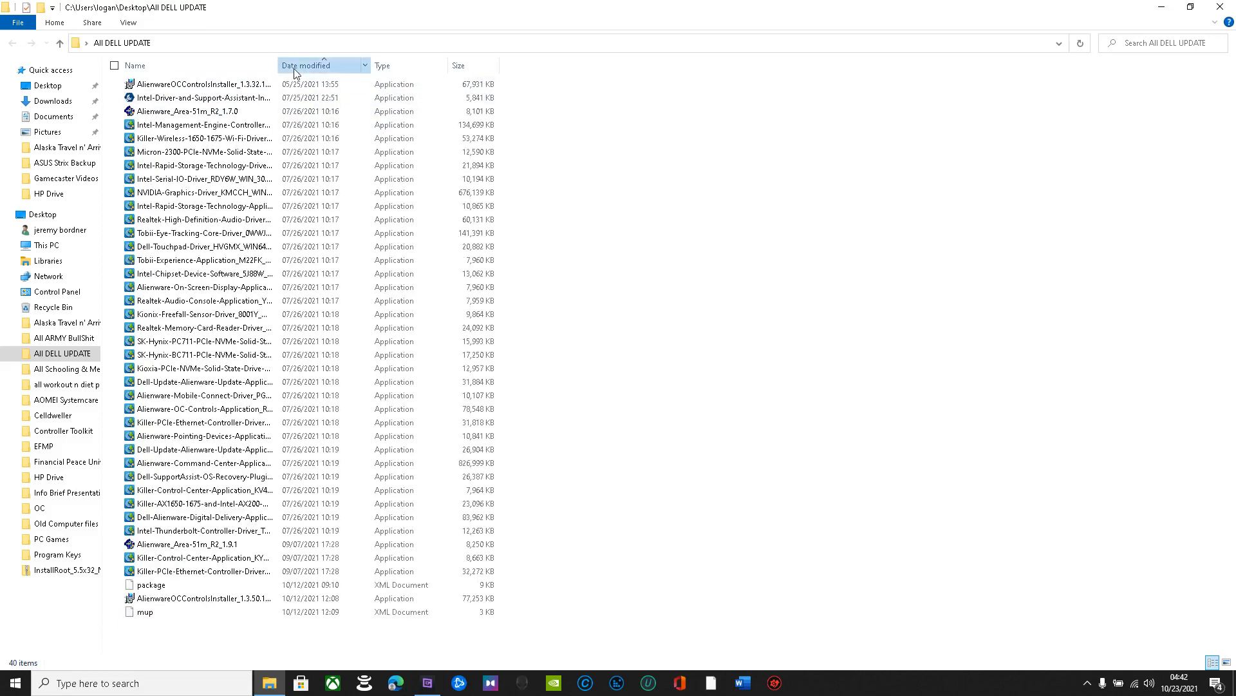
left_click(306, 66)
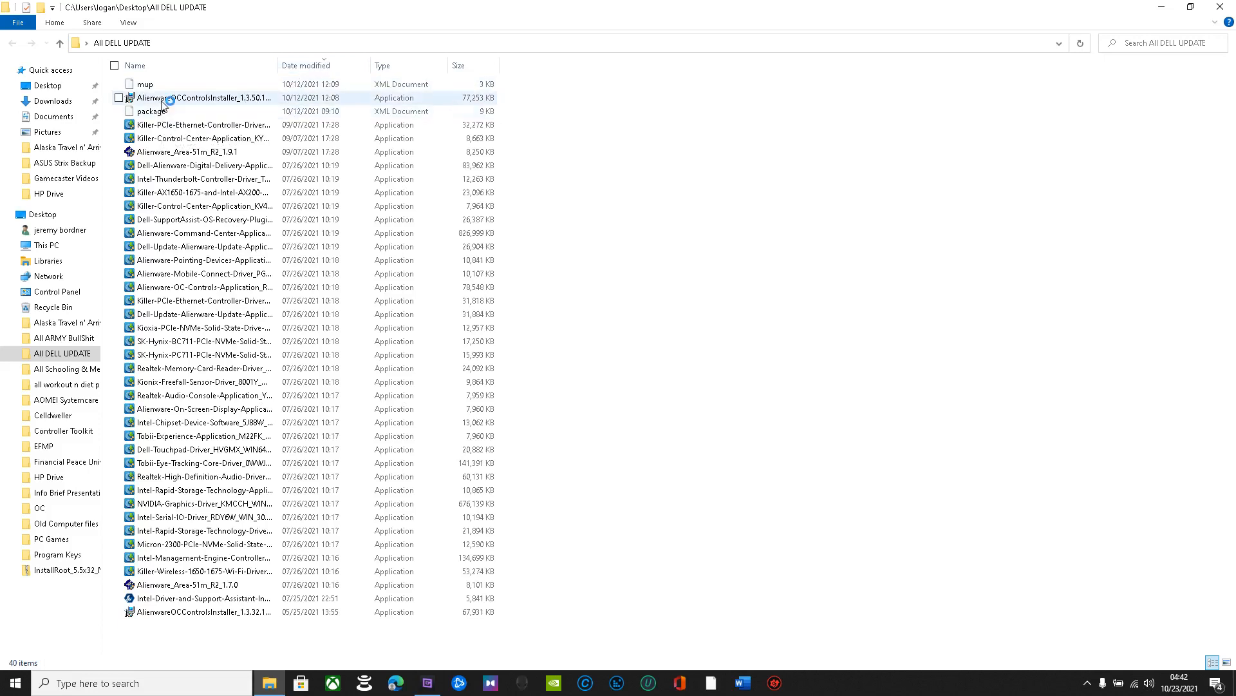
double_click(201, 97)
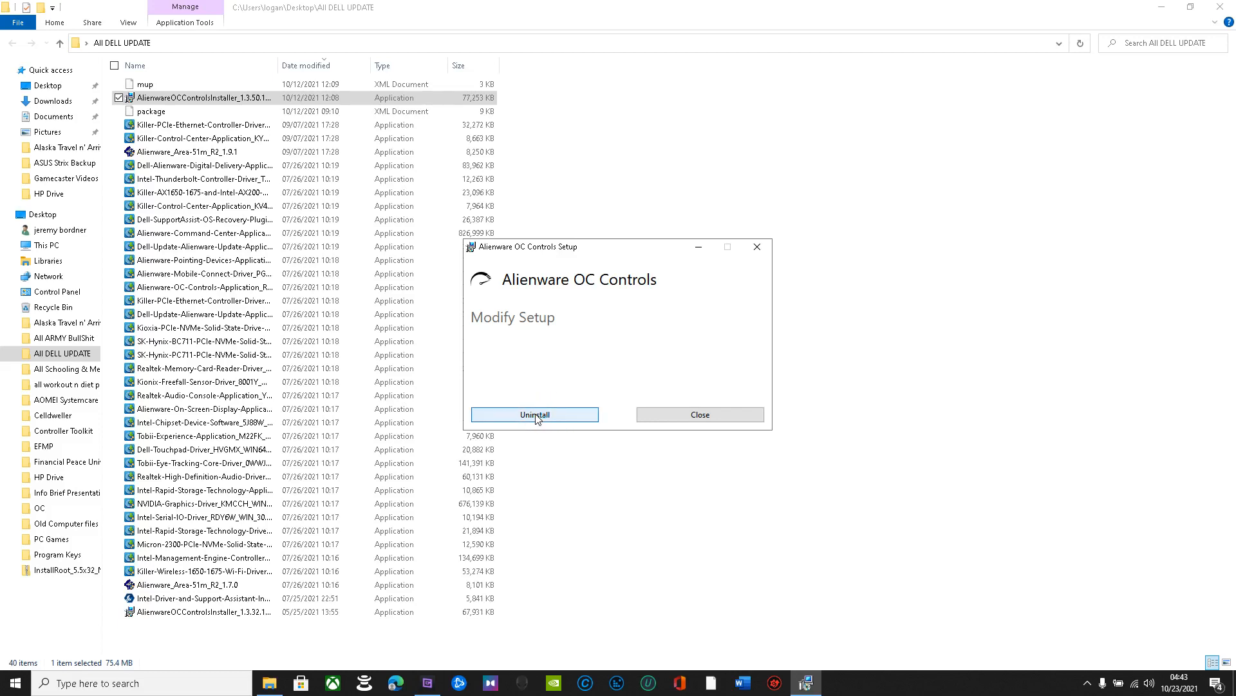
mouse_move(757, 246)
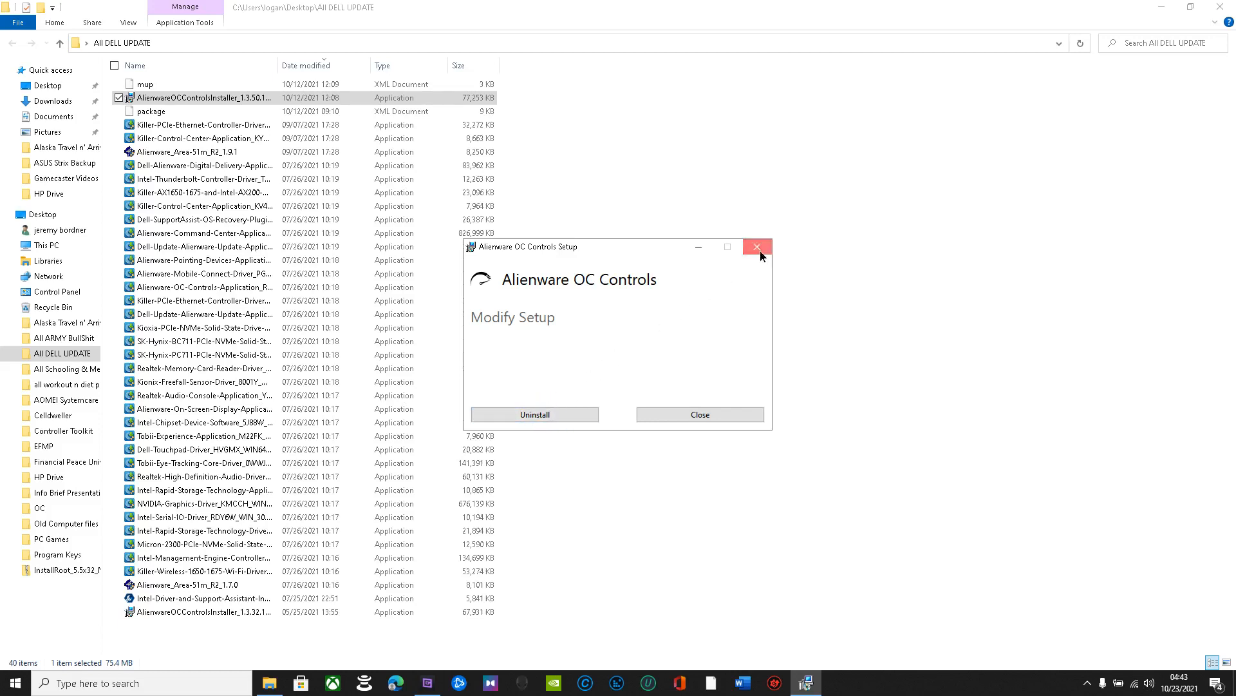
left_click(758, 246)
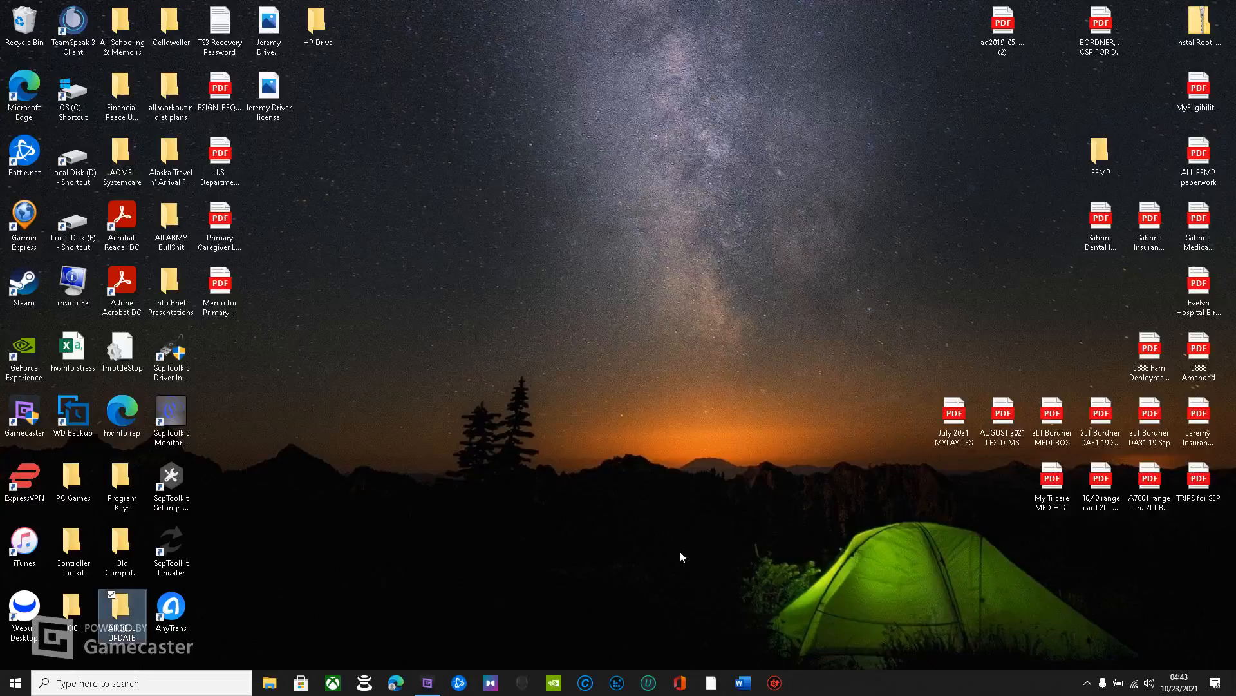
left_click(521, 682)
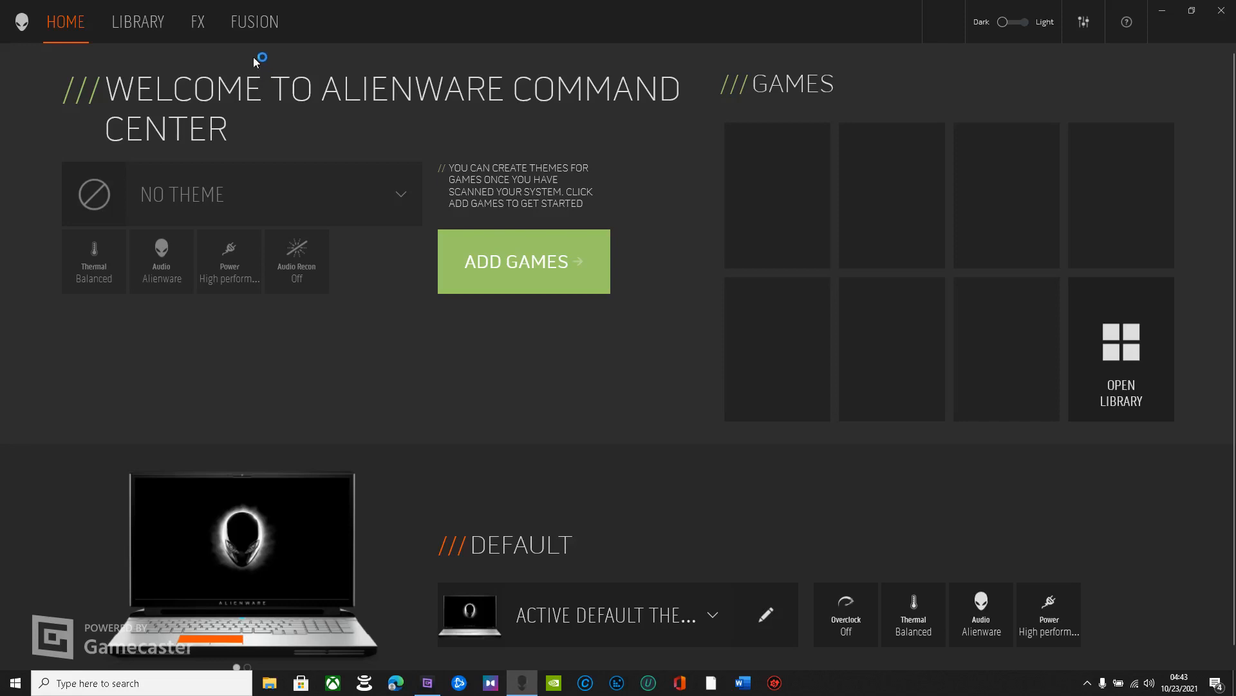
left_click(253, 21)
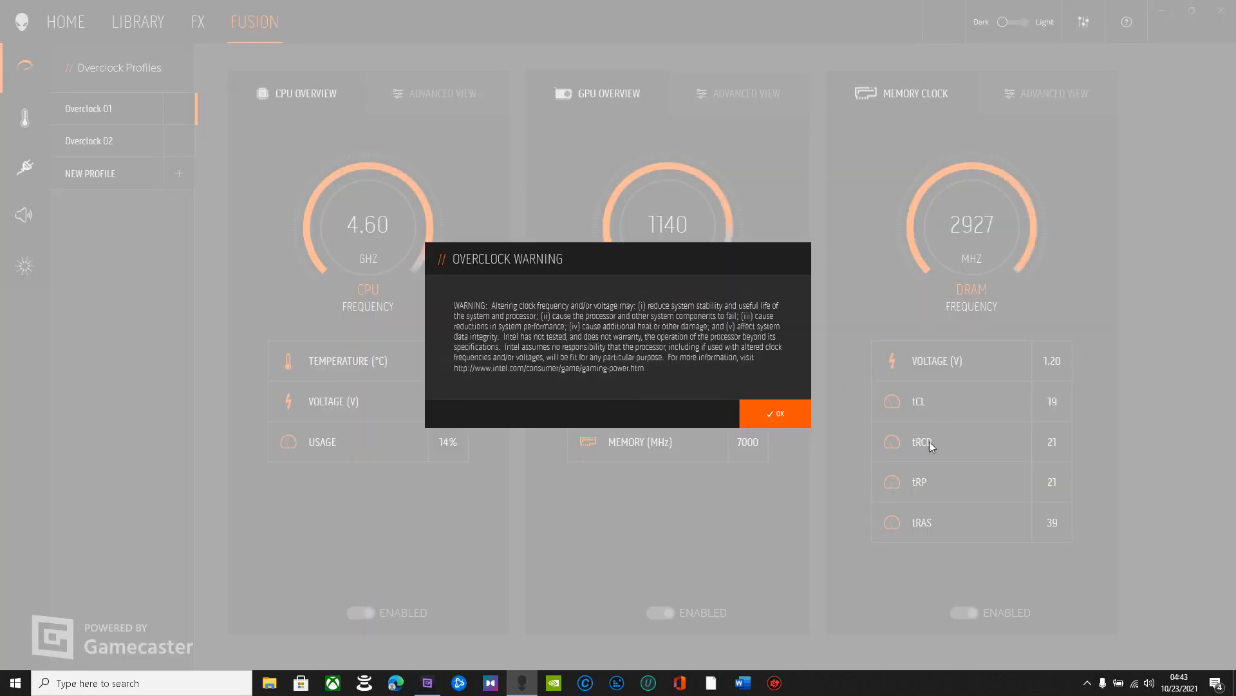
left_click(774, 414)
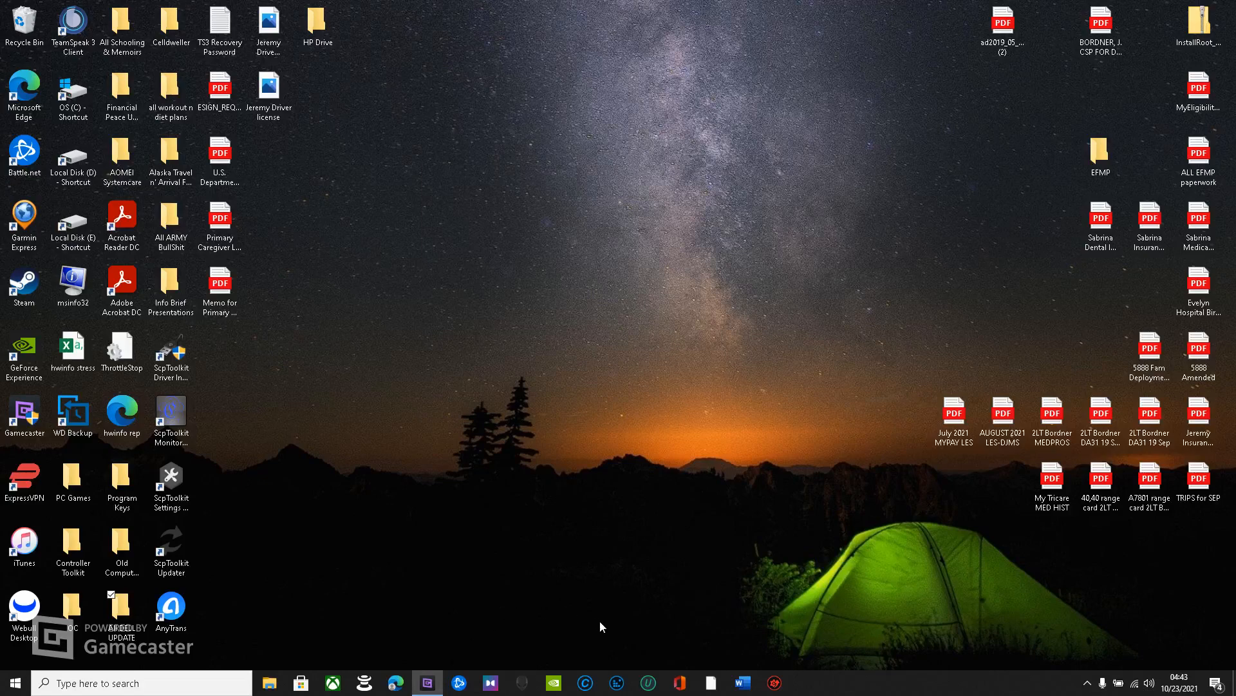
mouse_move(645, 655)
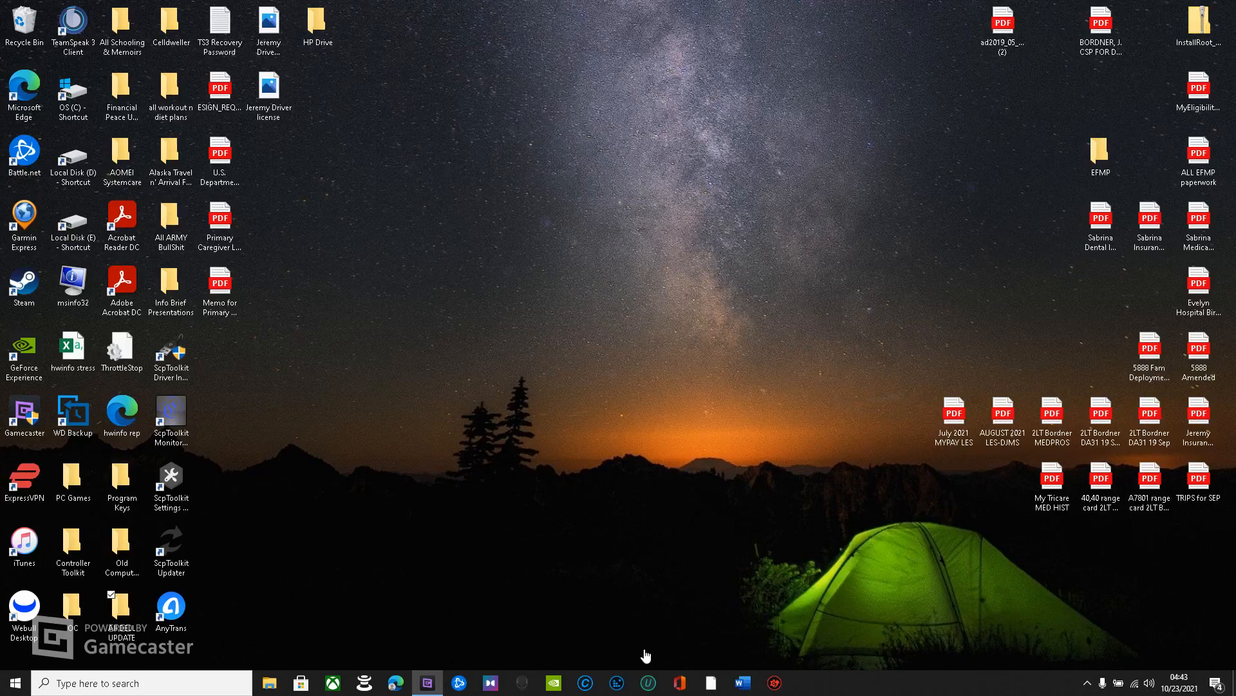